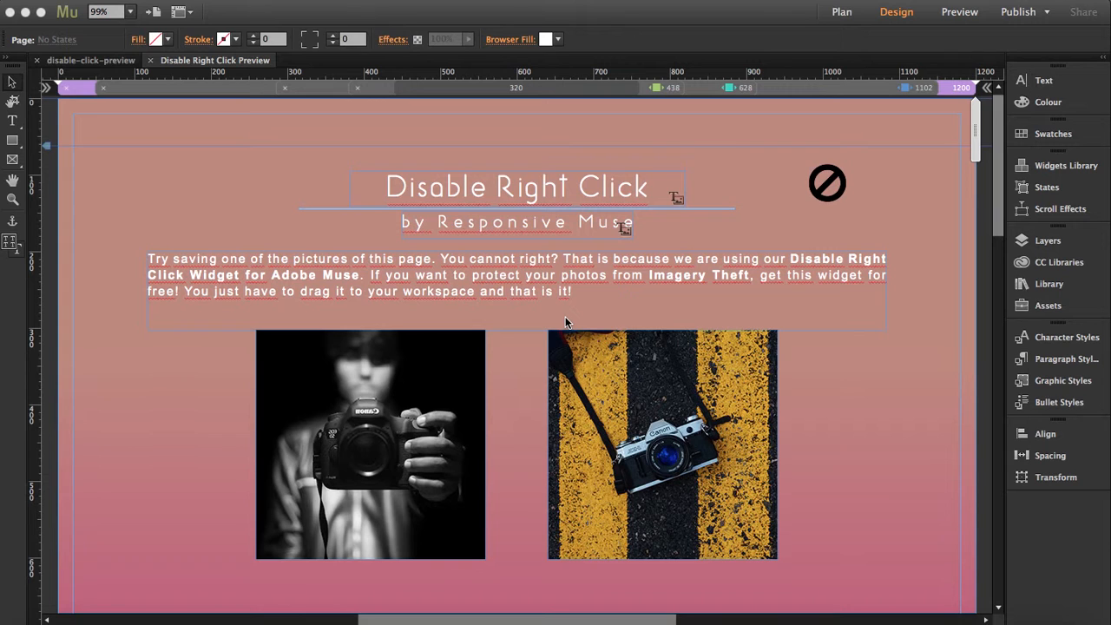
mouse_move(631, 457)
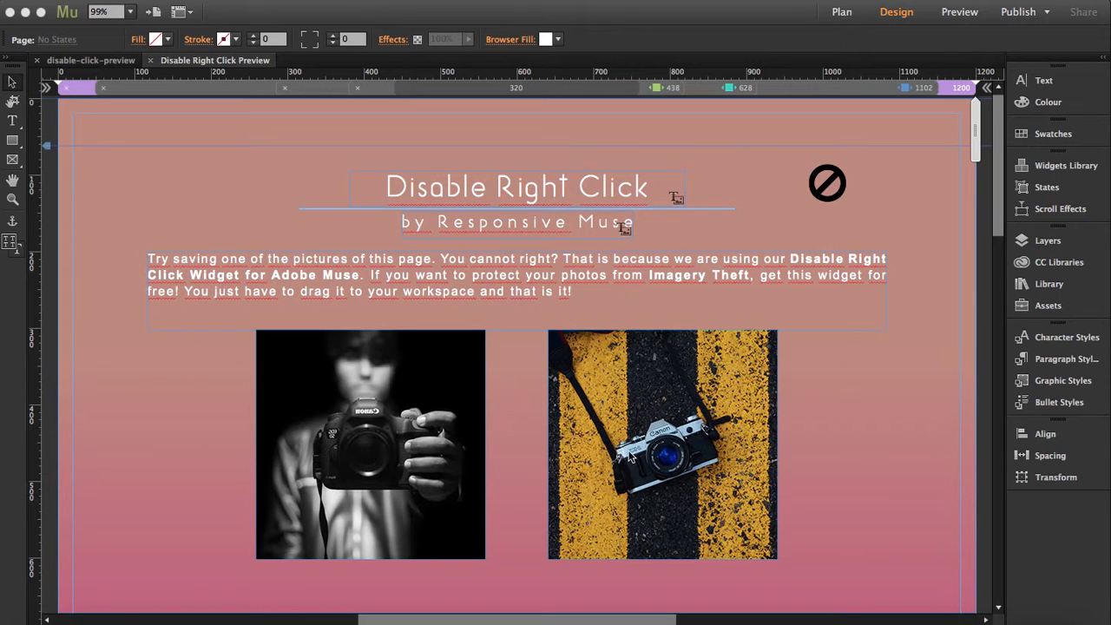
mouse_move(829, 167)
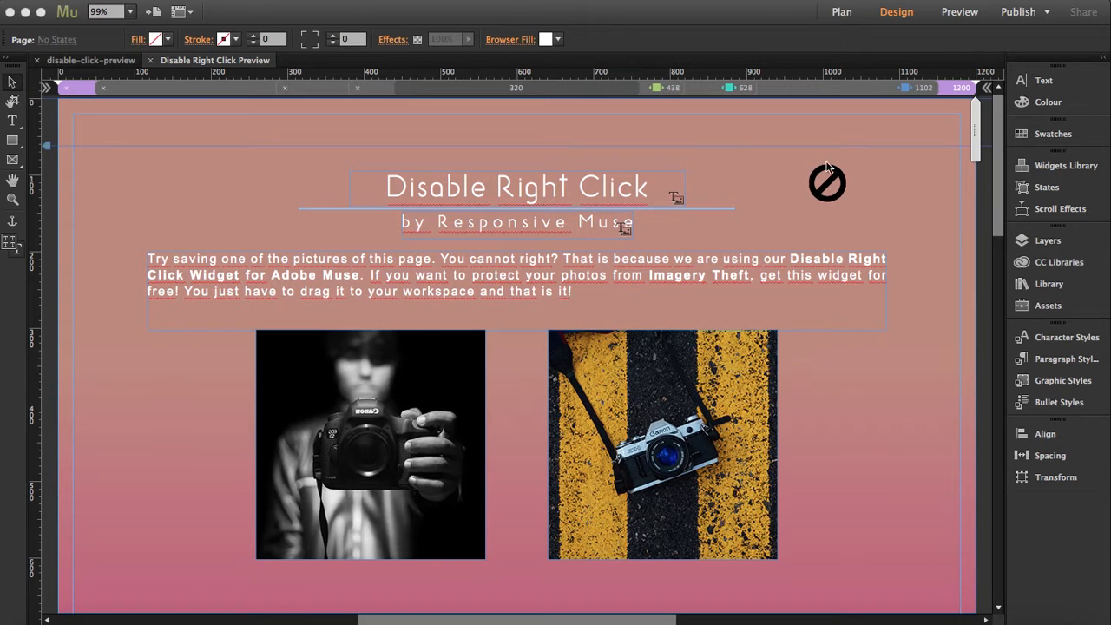
Step: Drag the no-entry Disable Right Click widget from the right side to the page's top-left, left of the heading
left_click(827, 183)
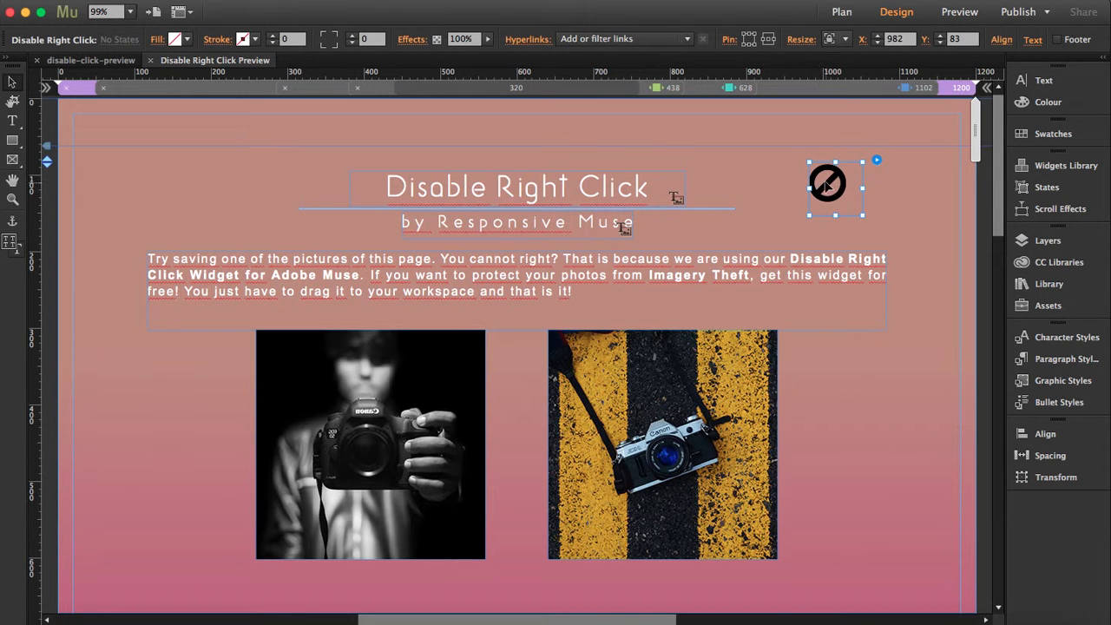
left_click_drag(826, 182, 280, 182)
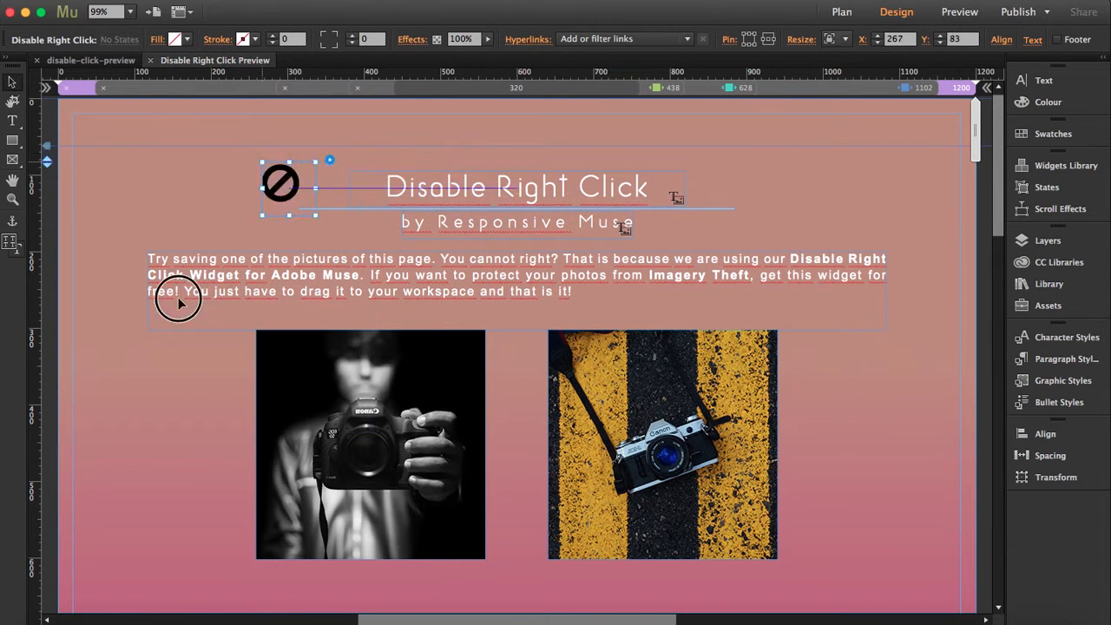
left_click_drag(281, 182, 206, 169)
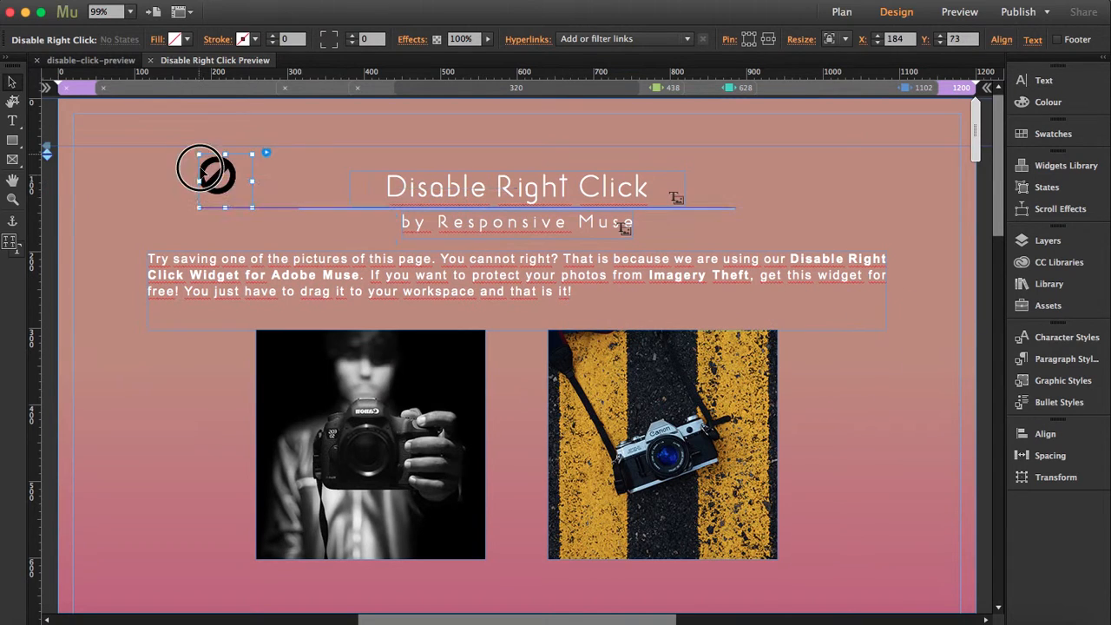
left_click_drag(206, 171, 160, 183)
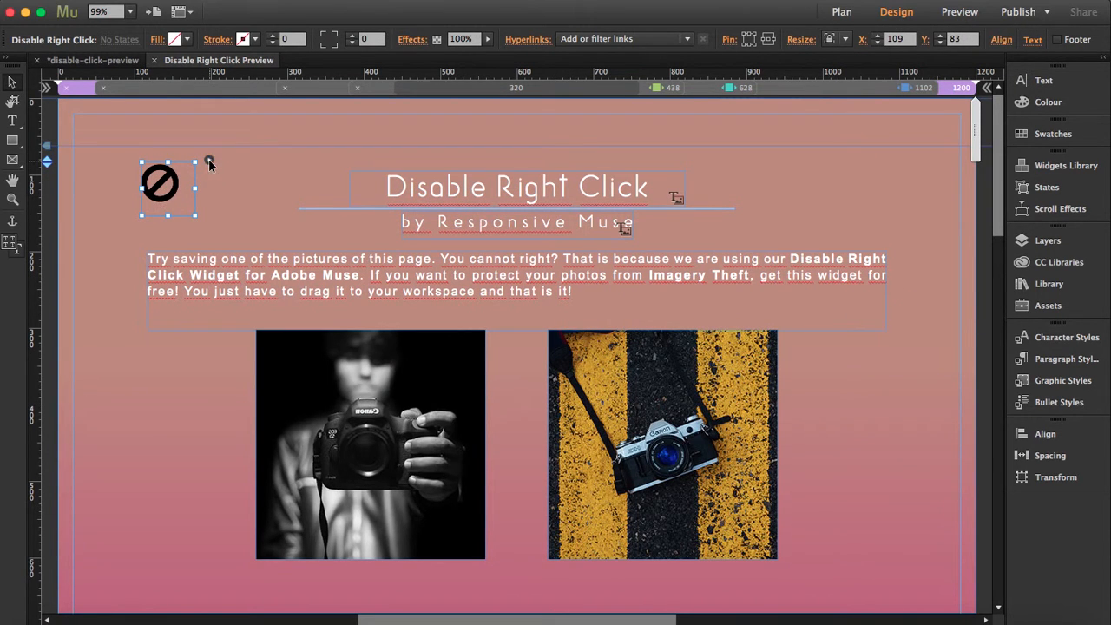
left_click(208, 160)
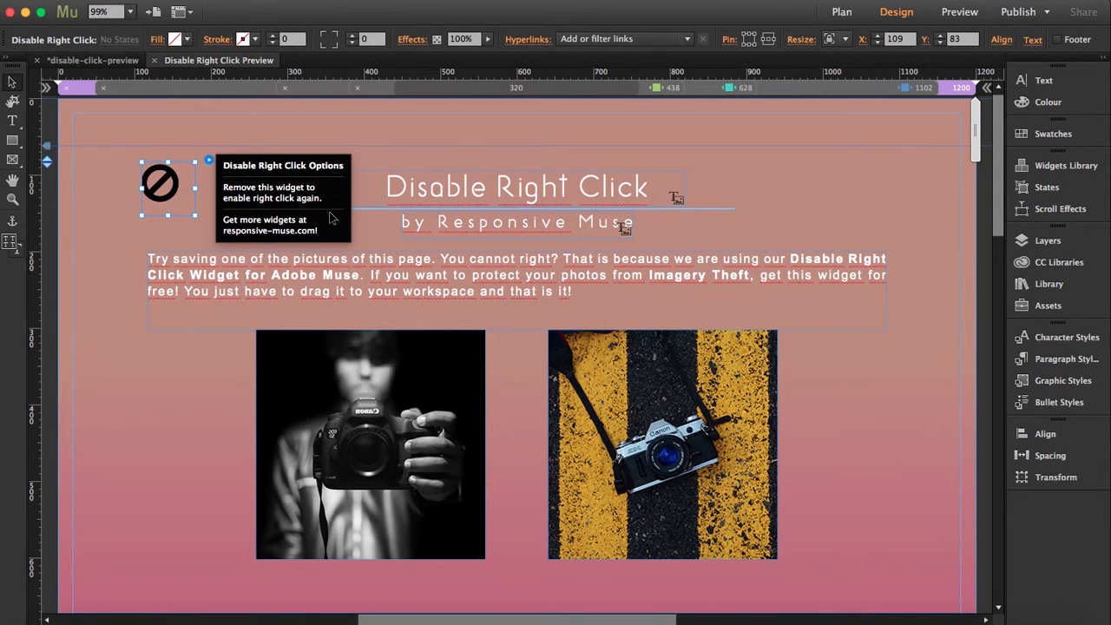
mouse_move(110, 176)
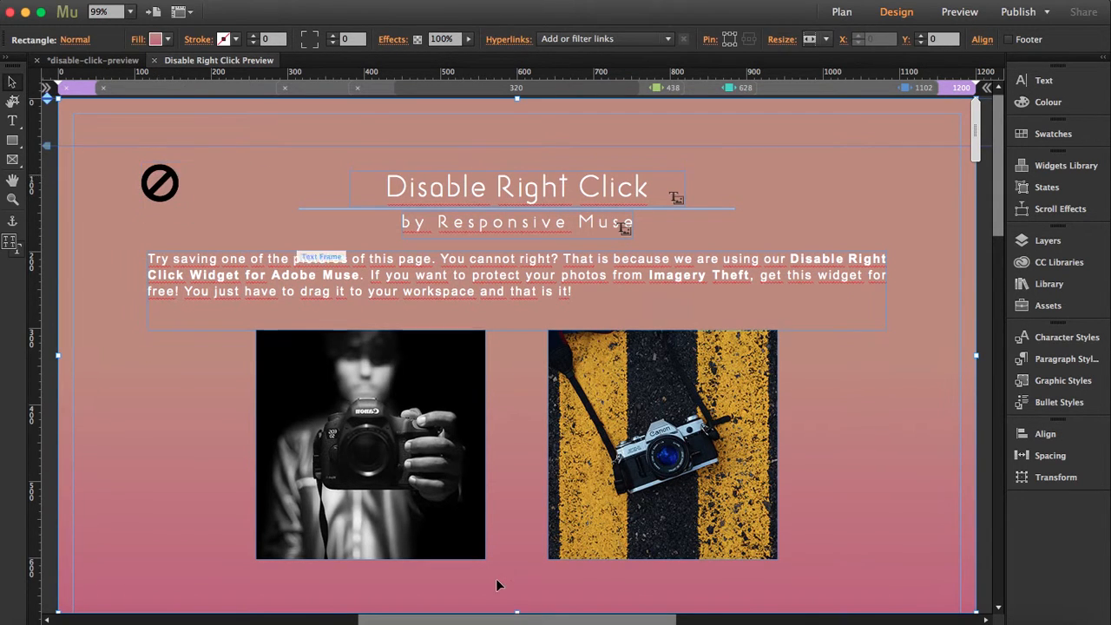
mouse_move(712, 519)
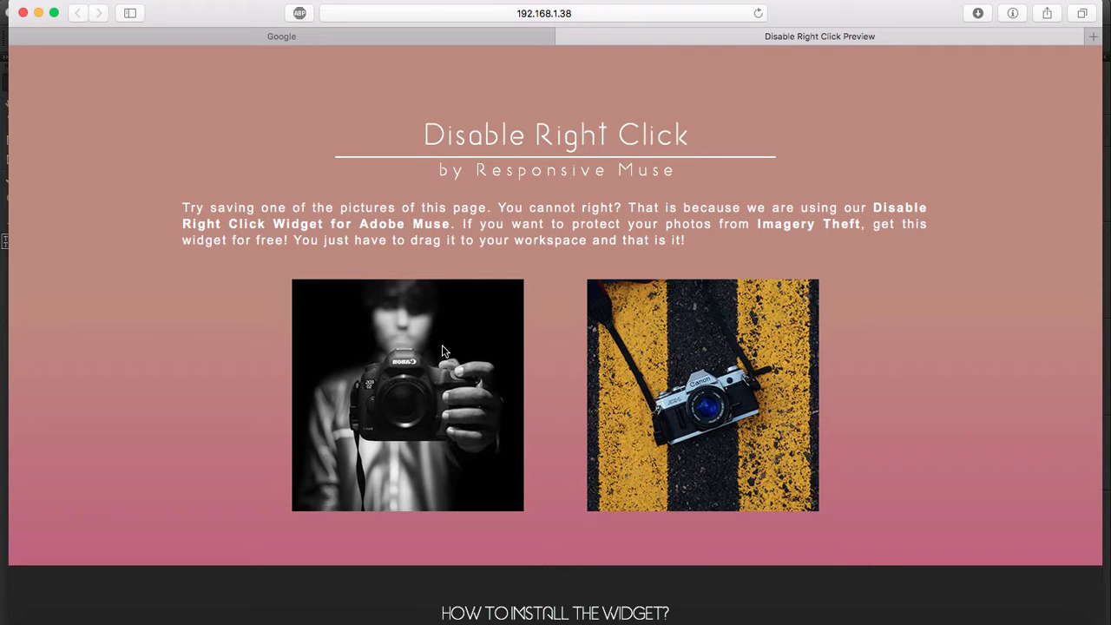
mouse_move(493, 352)
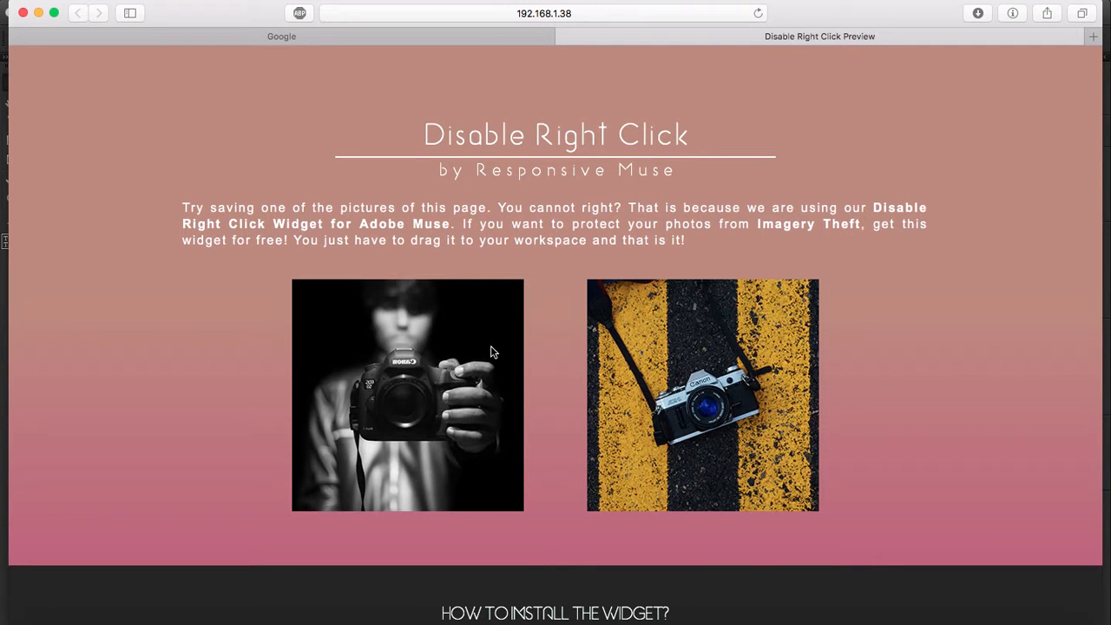
mouse_move(773, 385)
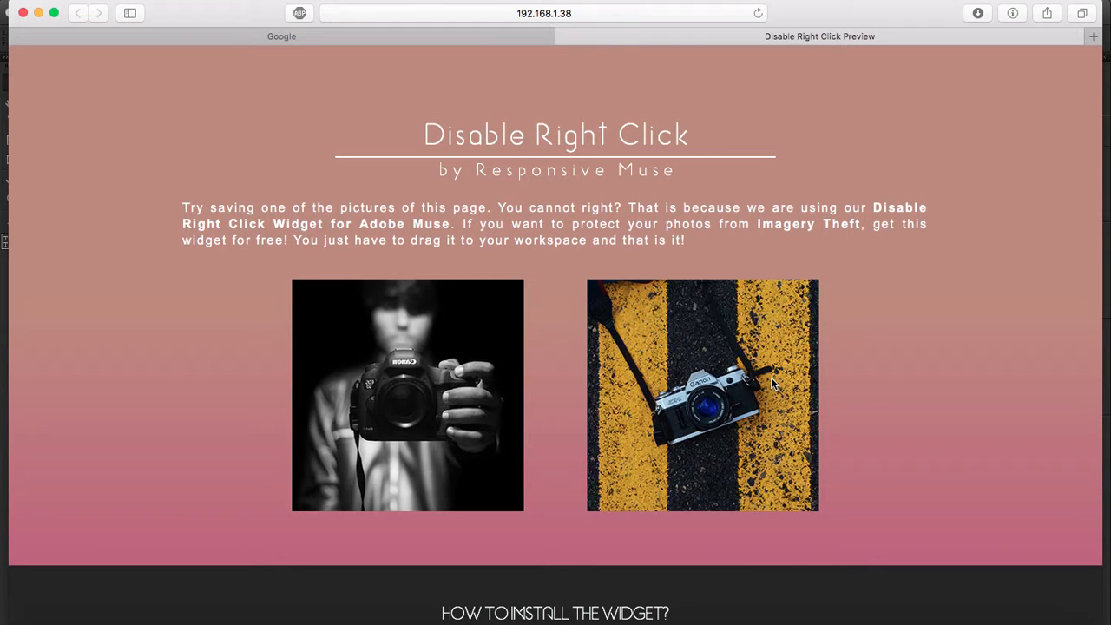
mouse_move(720, 319)
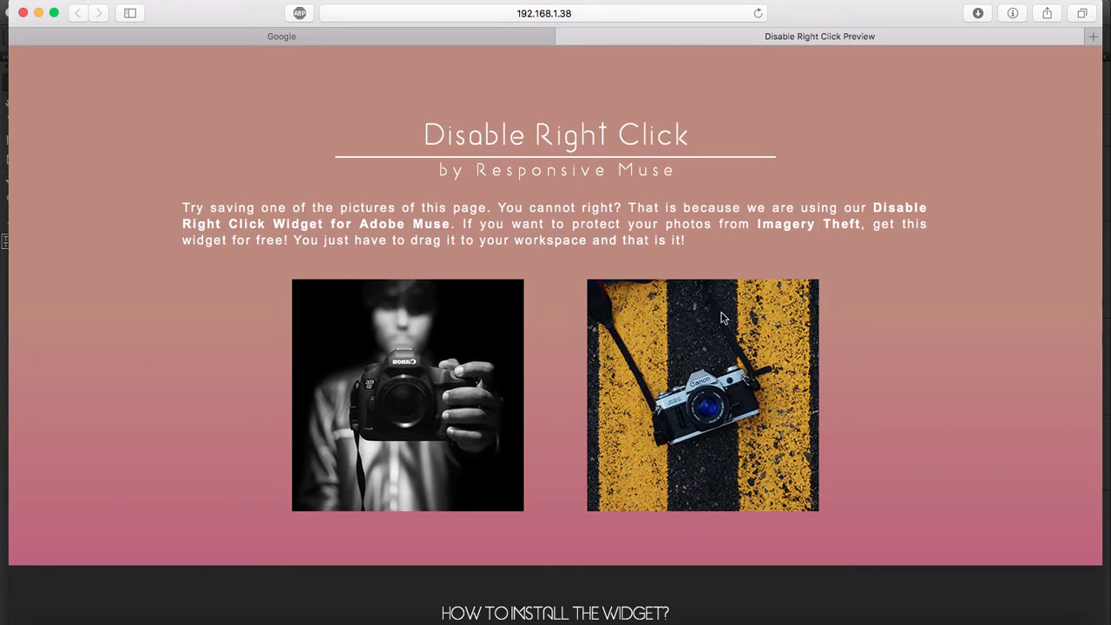
mouse_move(647, 334)
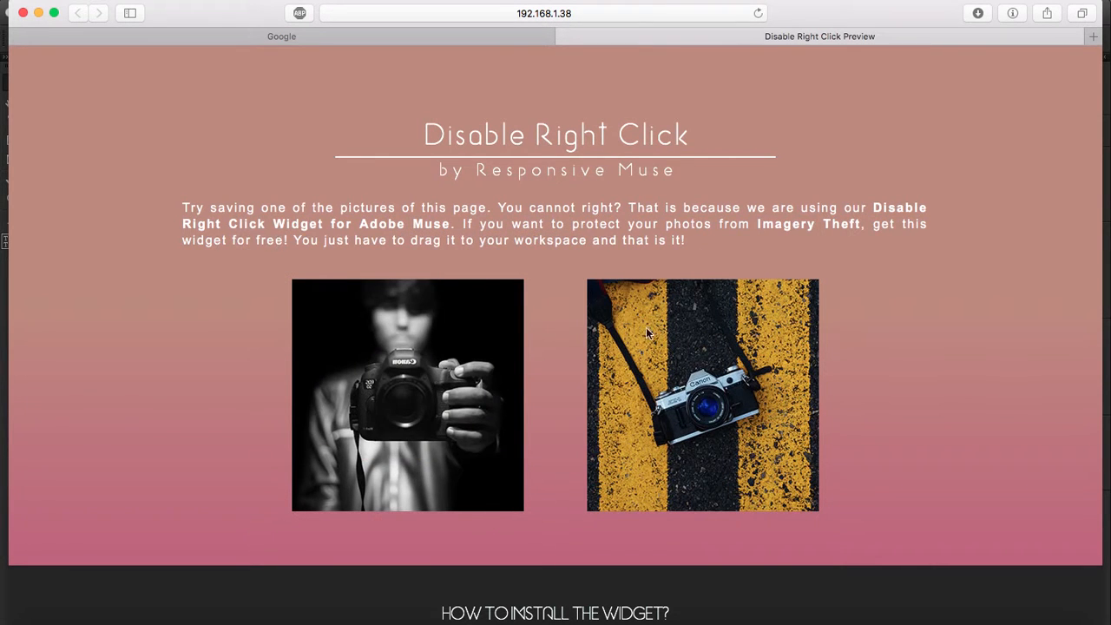
Step: Try dragging a photo in the Safari preview, then scroll down toward the How to Install section
left_click_drag(703, 395, 576, 365)
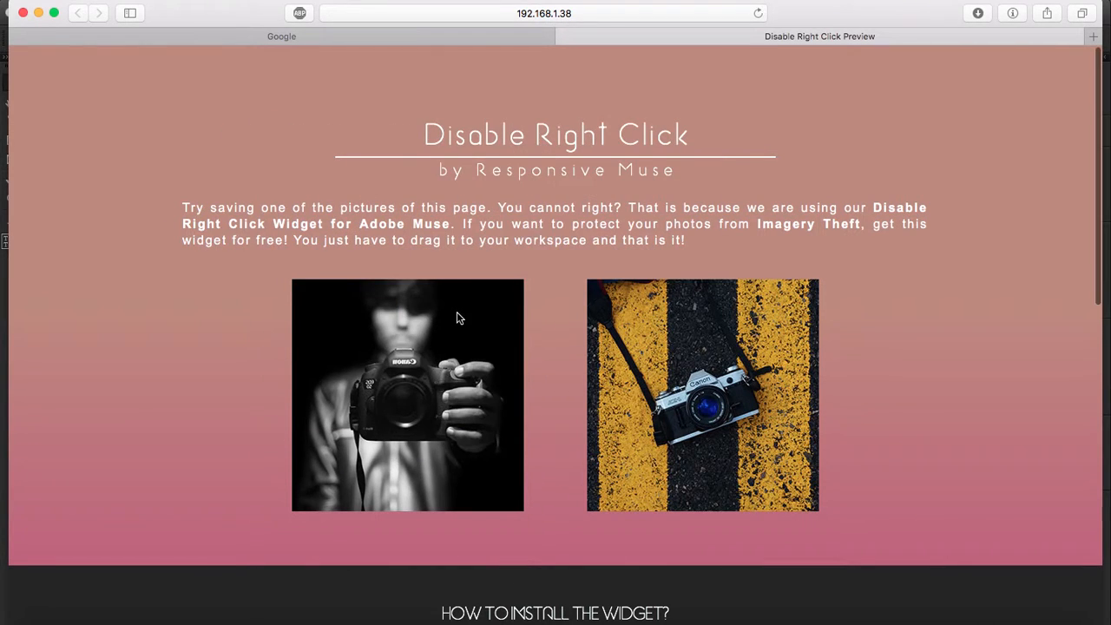
scroll("down", 3)
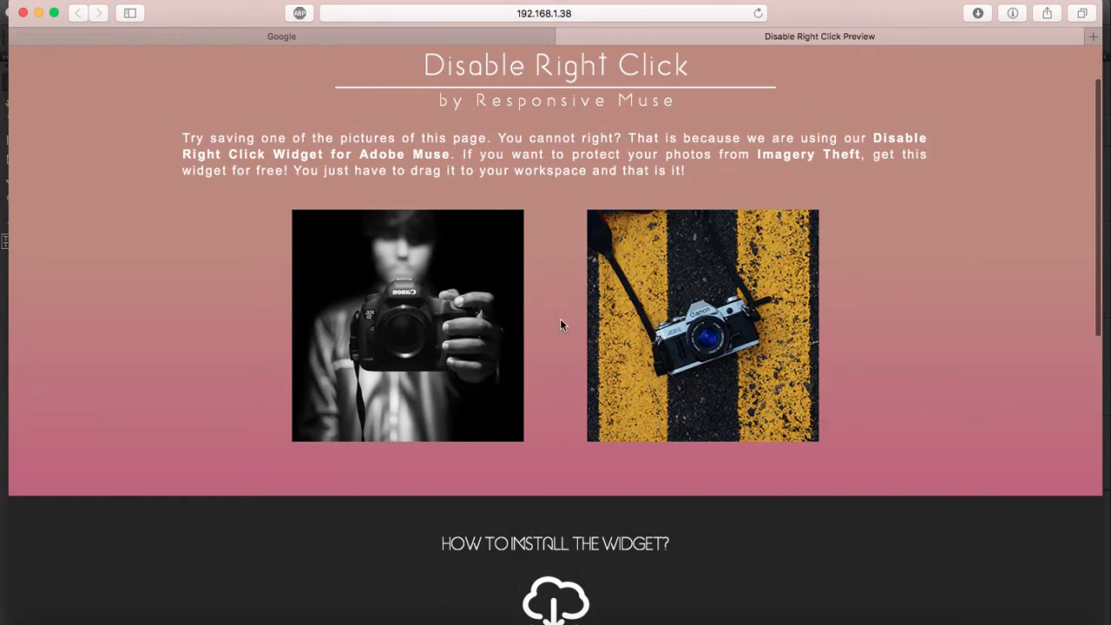
mouse_move(683, 260)
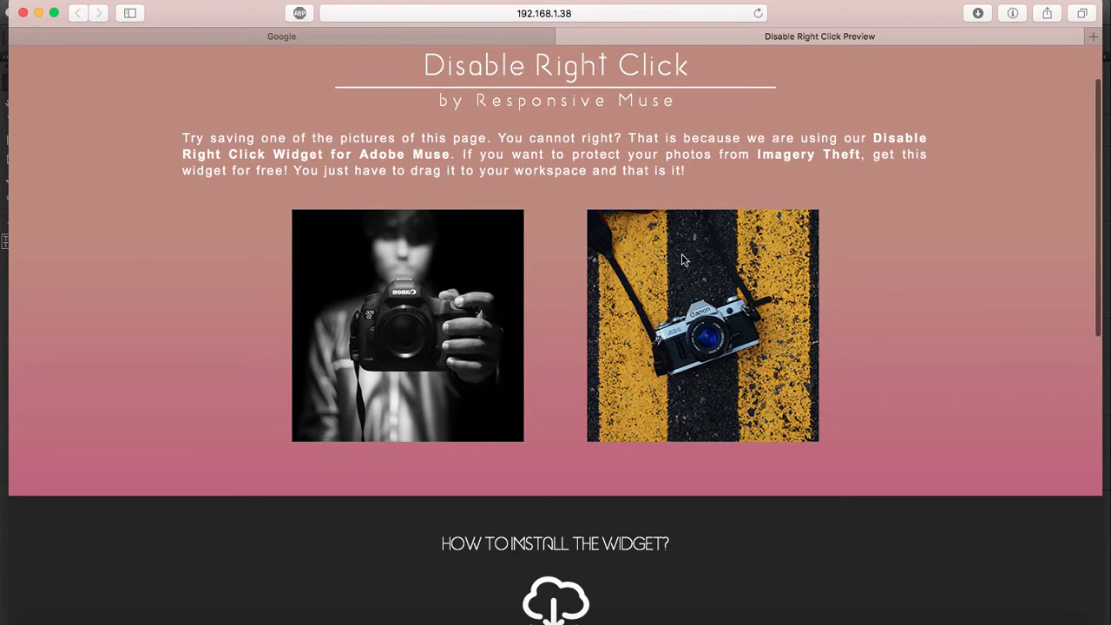